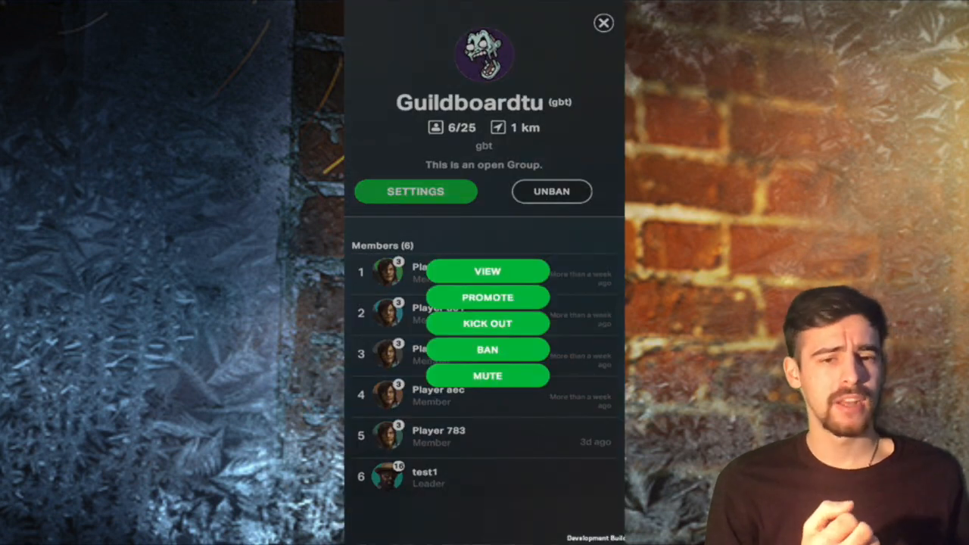
Step: Ban Player dd5 from Guildboardtu, then bring up the banned players list showing dd5
click(488, 324)
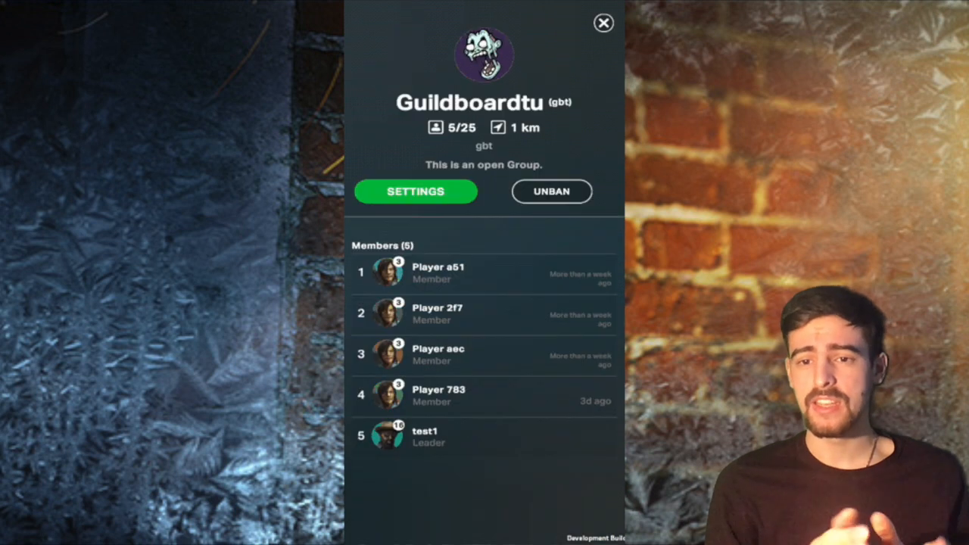
click(551, 191)
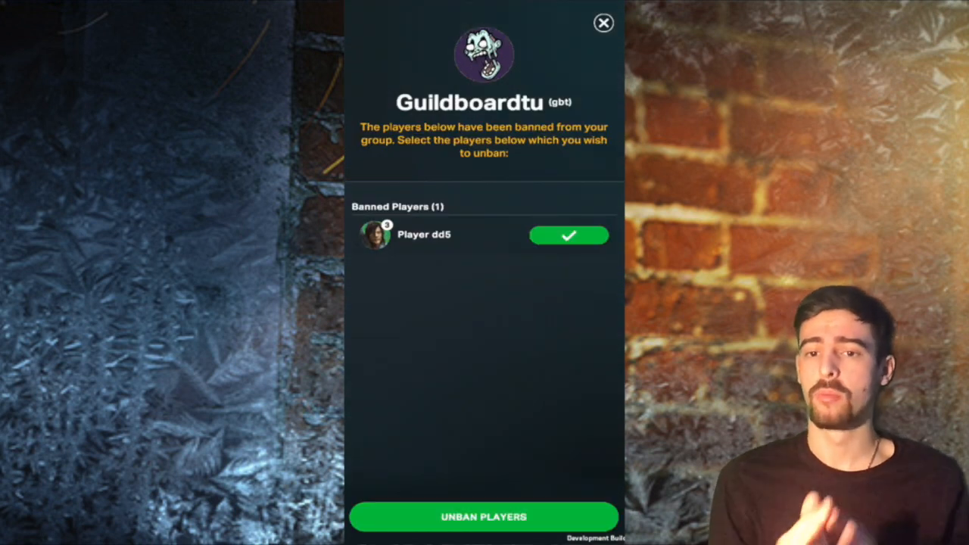
click(485, 518)
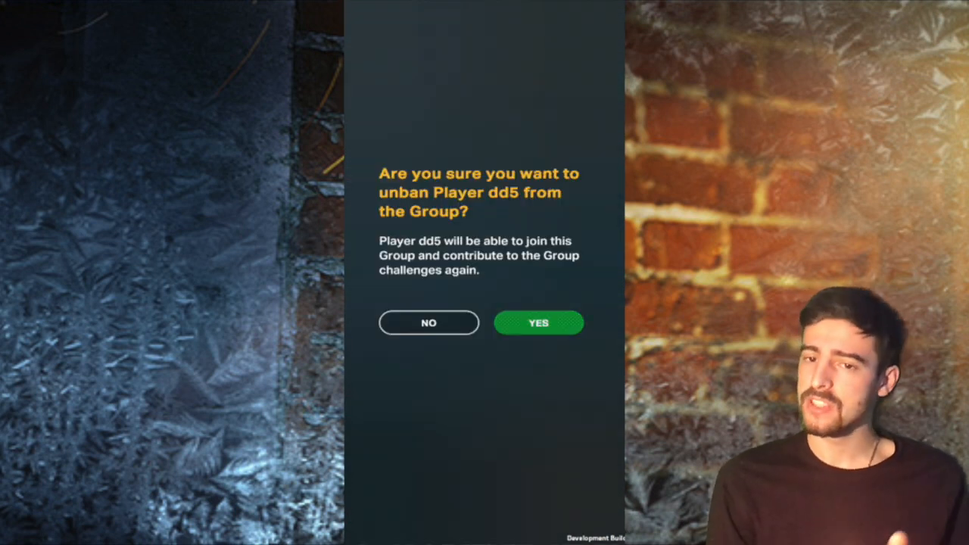
click(539, 322)
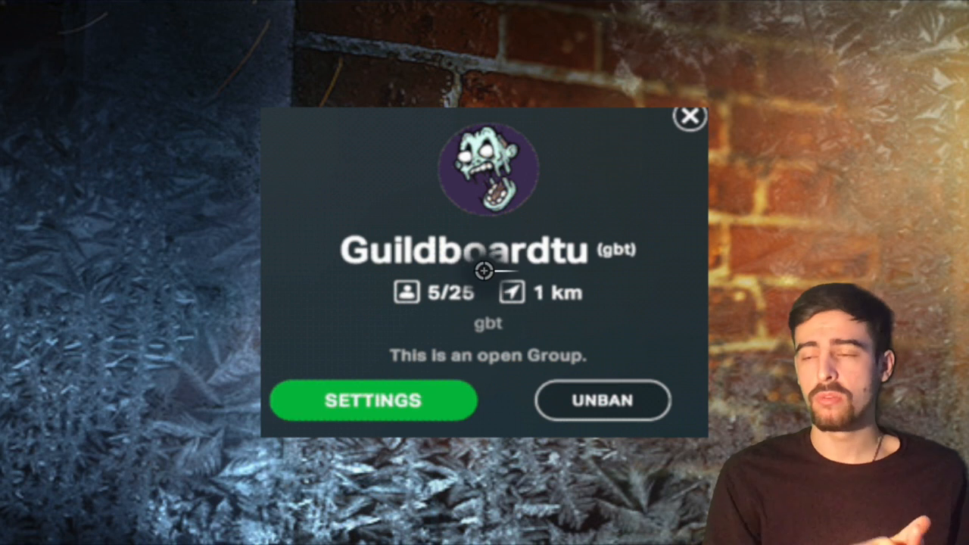
click(602, 399)
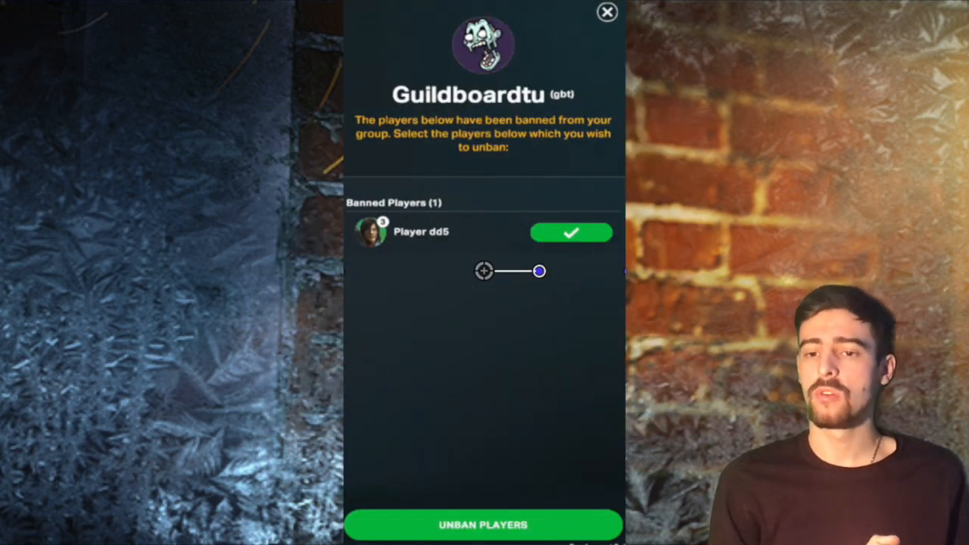